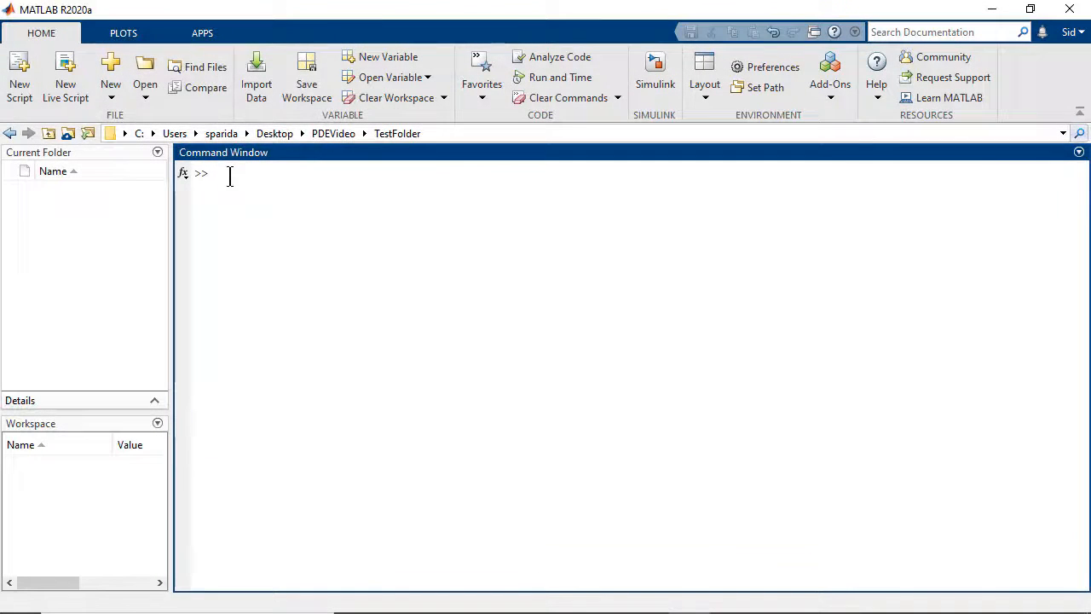
# Run tmodel = createpde('thermal','steadystate'); and begin the importGeometry call
pyautogui.write("tmodel = createpde('")
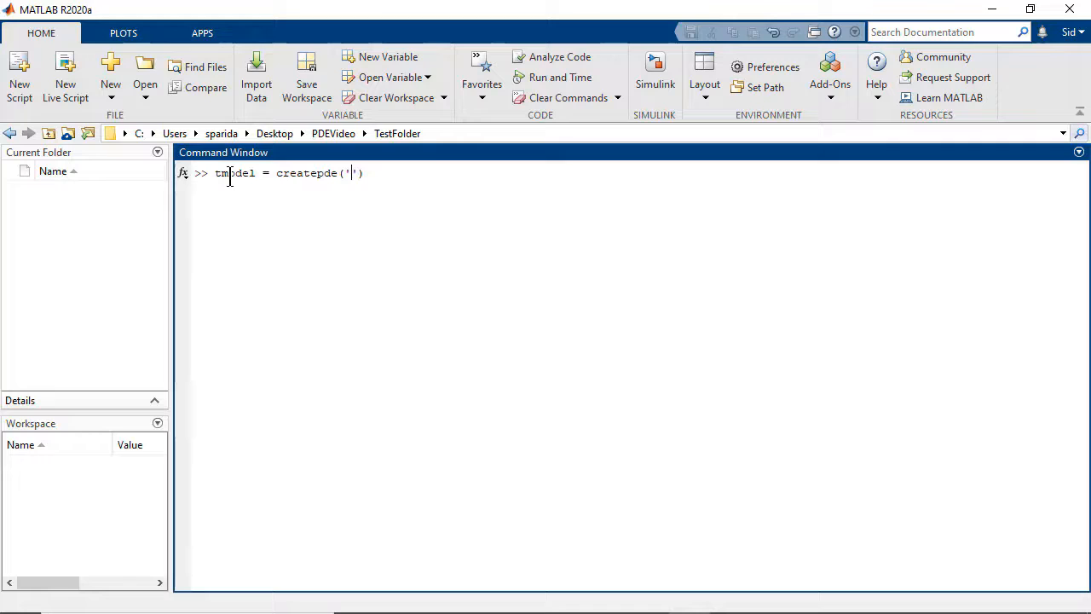
pyautogui.write('t')
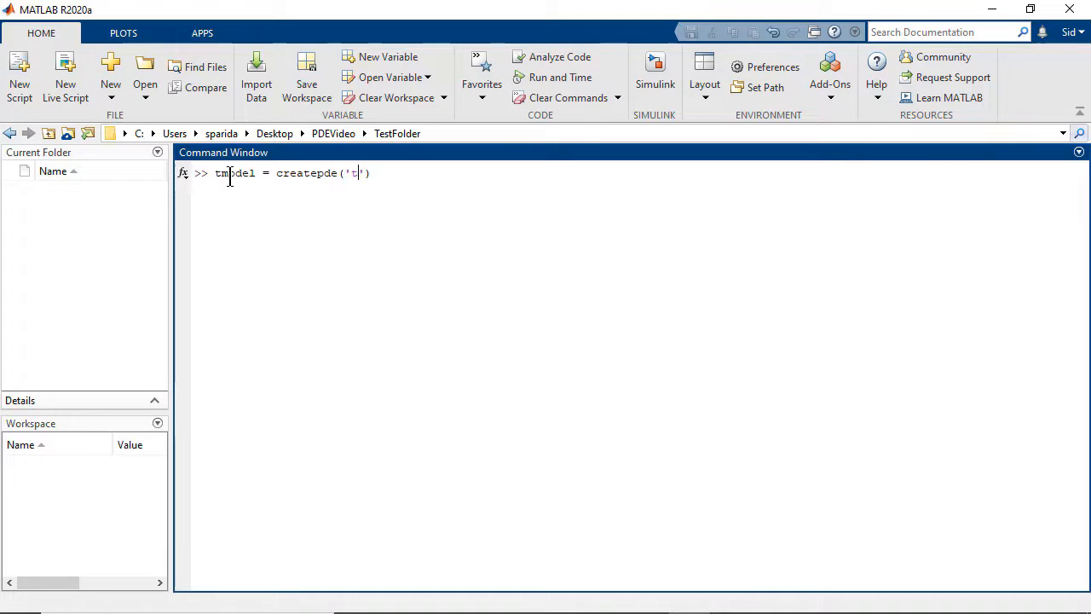
pyautogui.write('hermal')
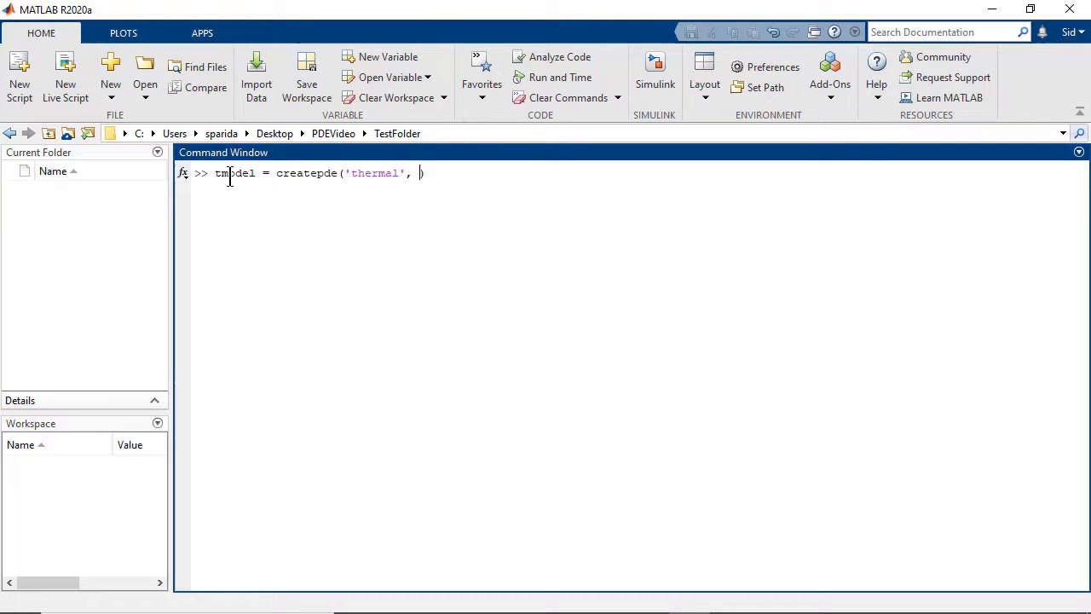
pyautogui.write("'")
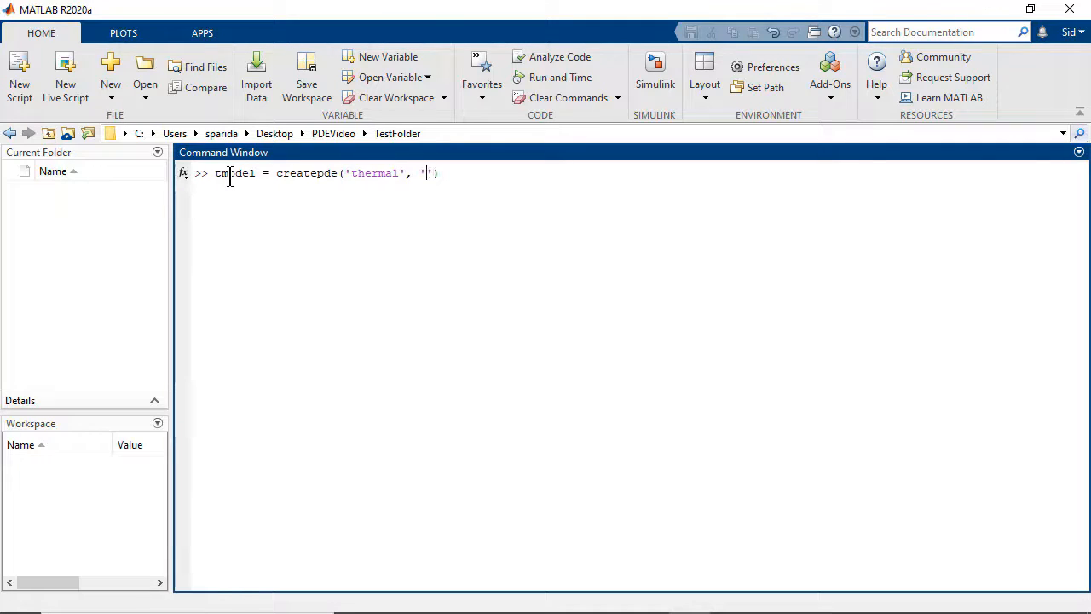
pyautogui.write('stea')
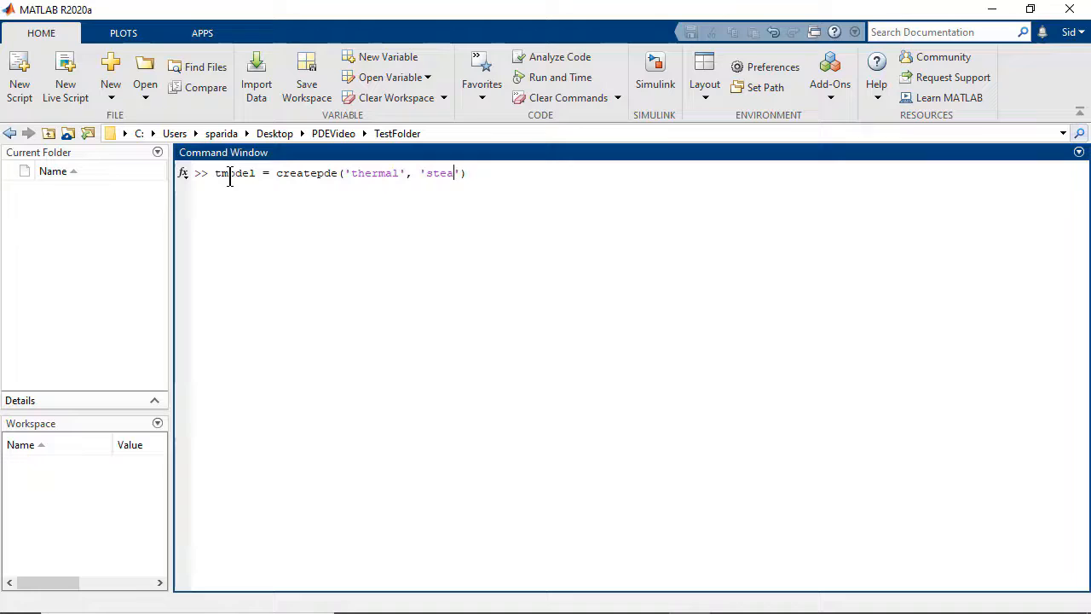
pyautogui.write('dystate')
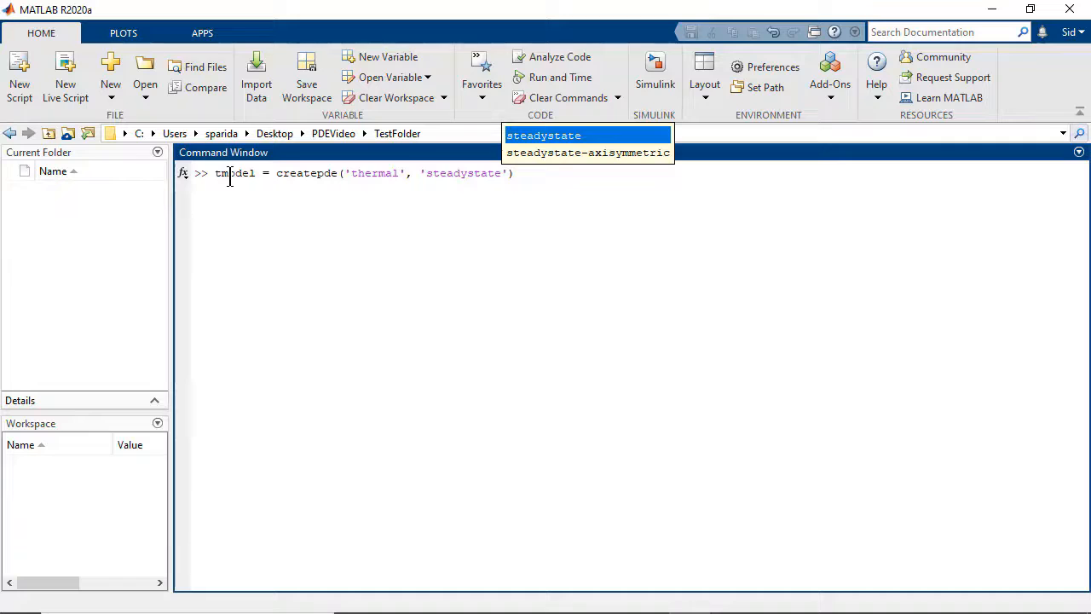
pyautogui.write("')")
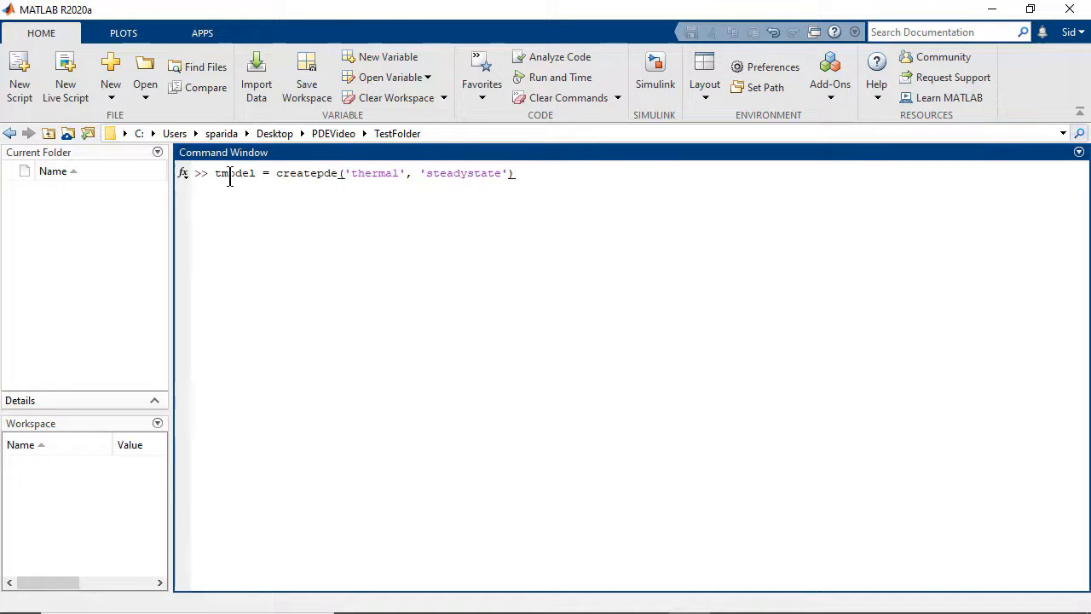
pyautogui.write(';')
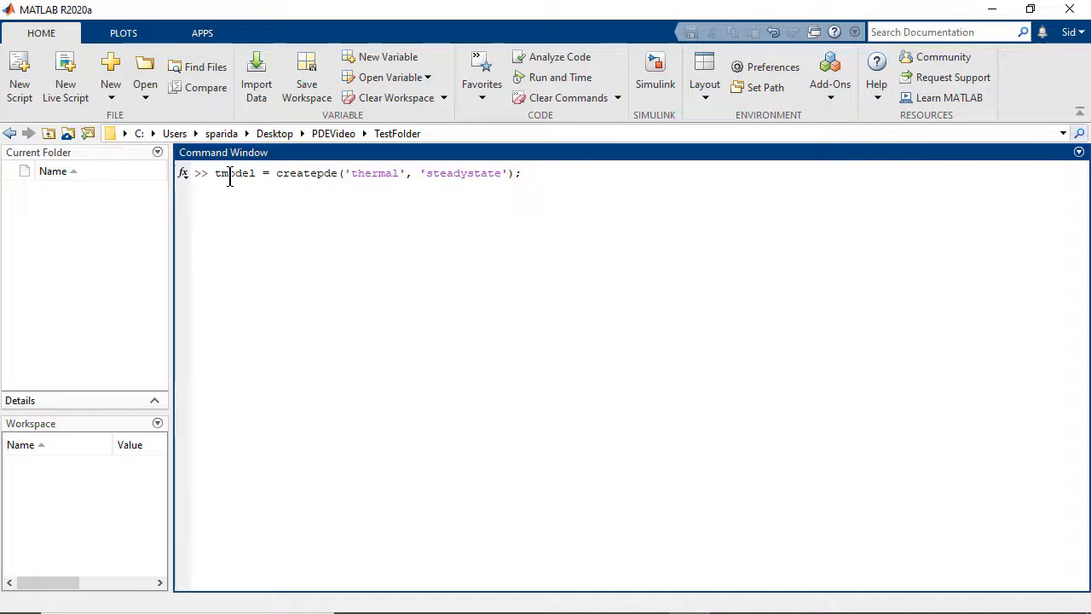
pyautogui.press('Return')
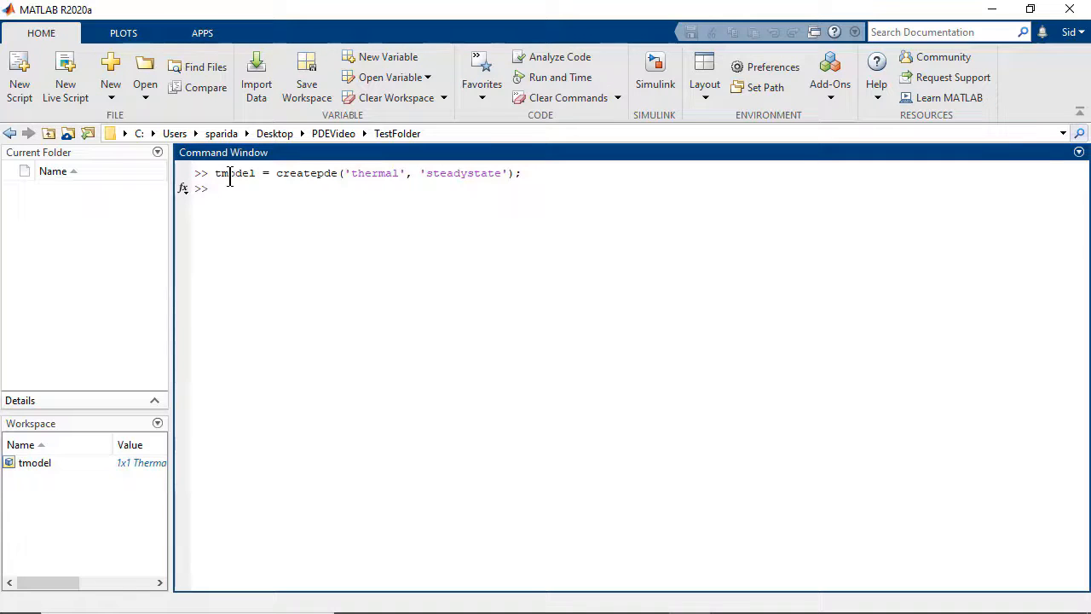
pyautogui.write('importGeometry()')
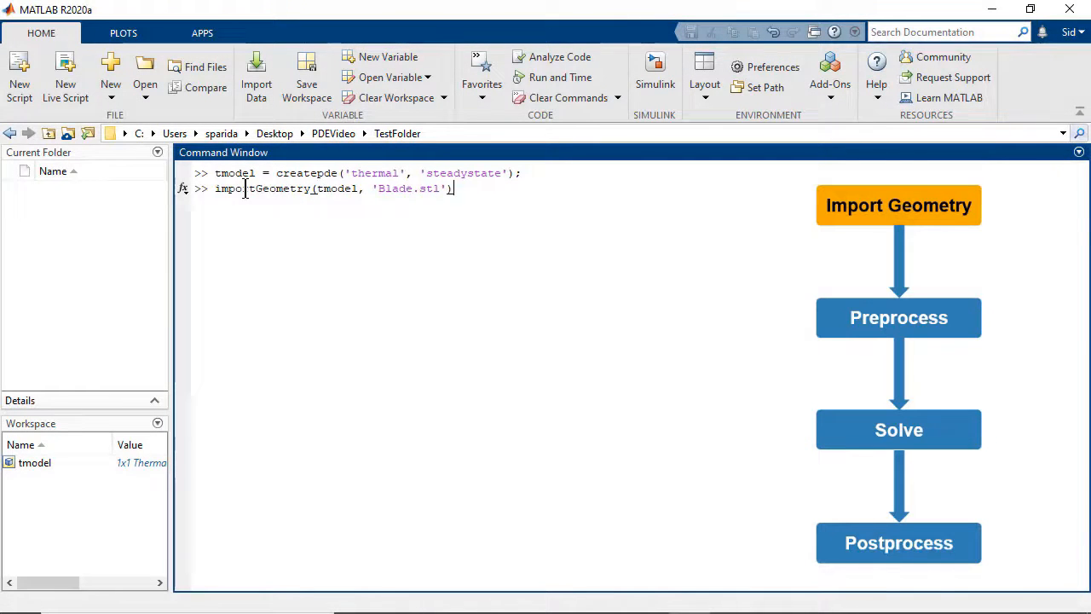
# Plot the blade with FaceLabels on and FaceAlpha 0.5, then generate a mesh with Hmax 0.01
pyautogui.write("pdegplot(tmodel, 'FaceLabels', 'on', 'FaceAlpha', 0.5);")
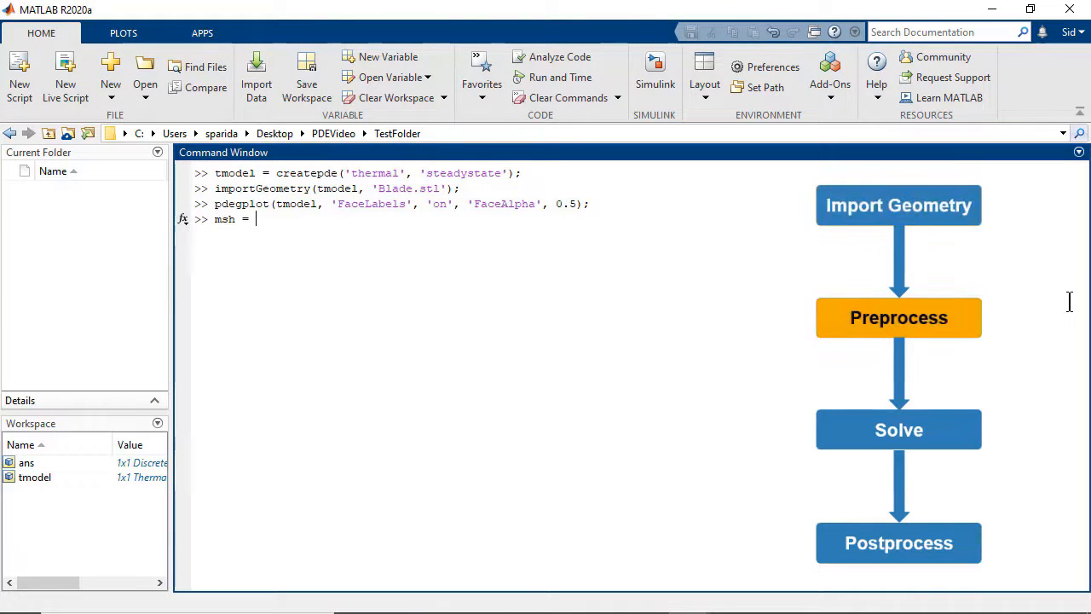
pyautogui.write('generateMesh(tmodel,')
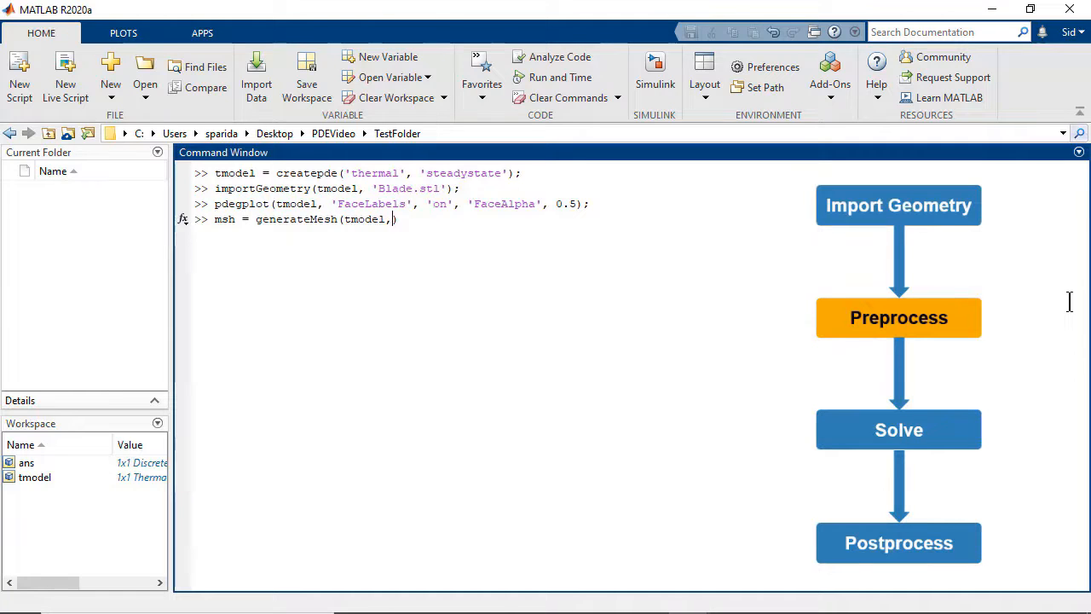
pyautogui.write("'Hmax', 0.01);")
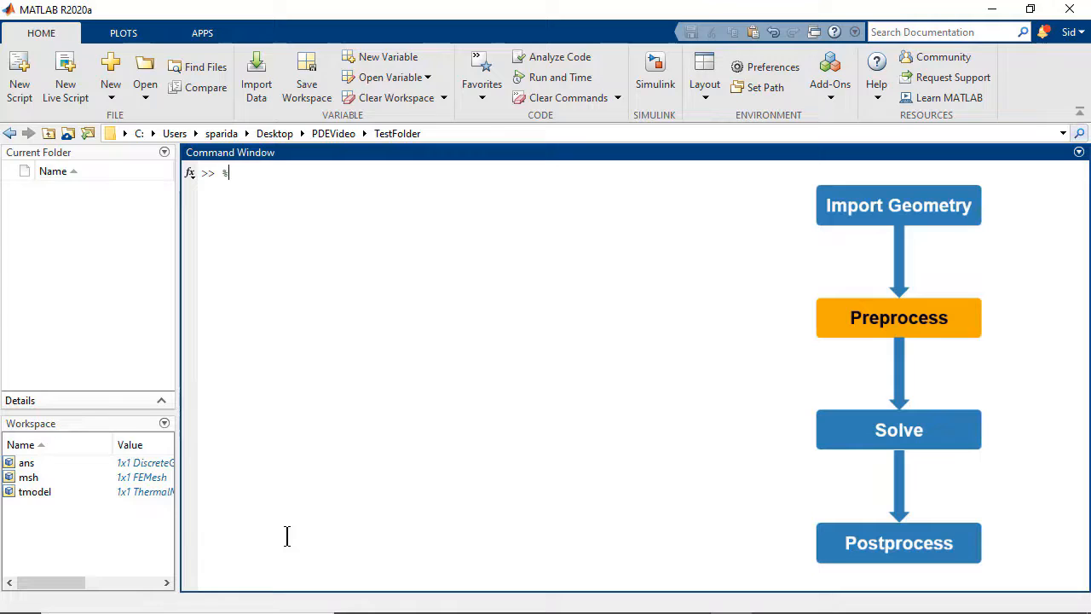
# Define kappa = 11.5 W/m/K under a material-properties comment and begin thermalProperties with ThermalConductivity
pyautogui.write('% Material pr')
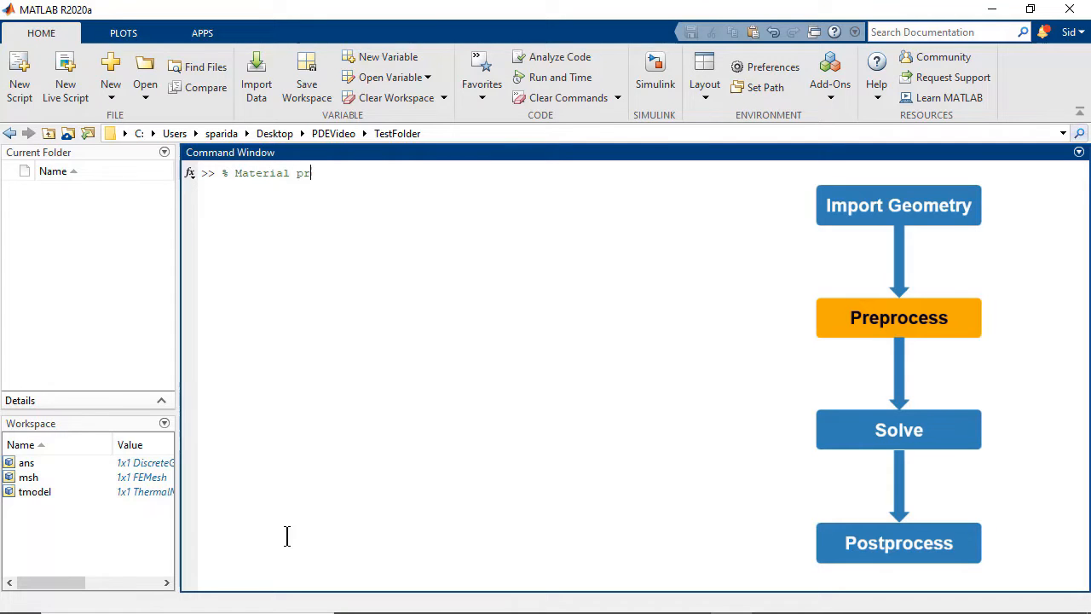
pyautogui.write('operties')
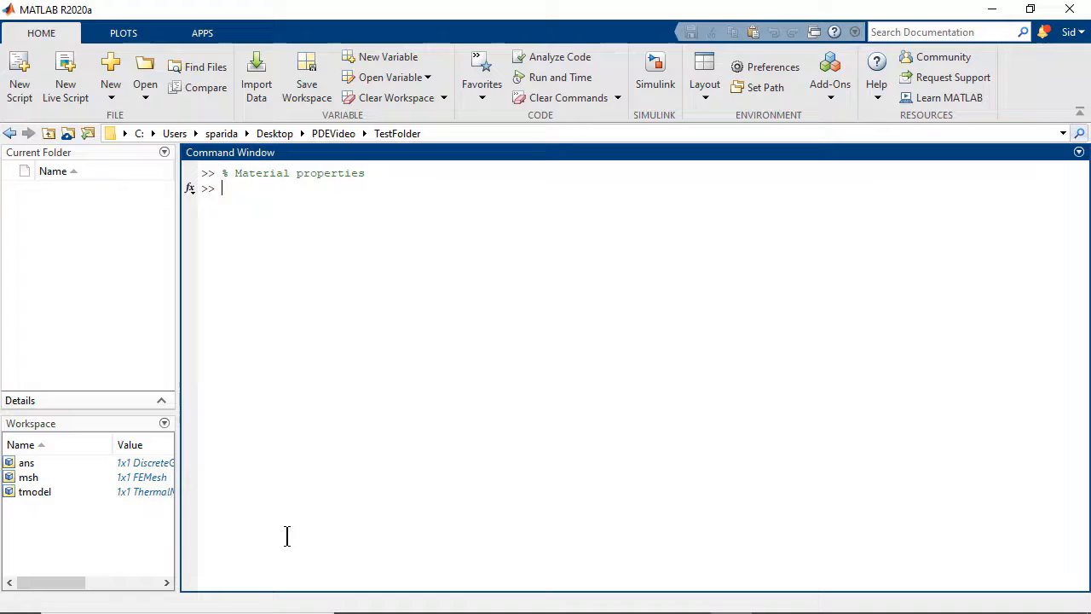
pyautogui.write('kappa = 11.5; % I W')
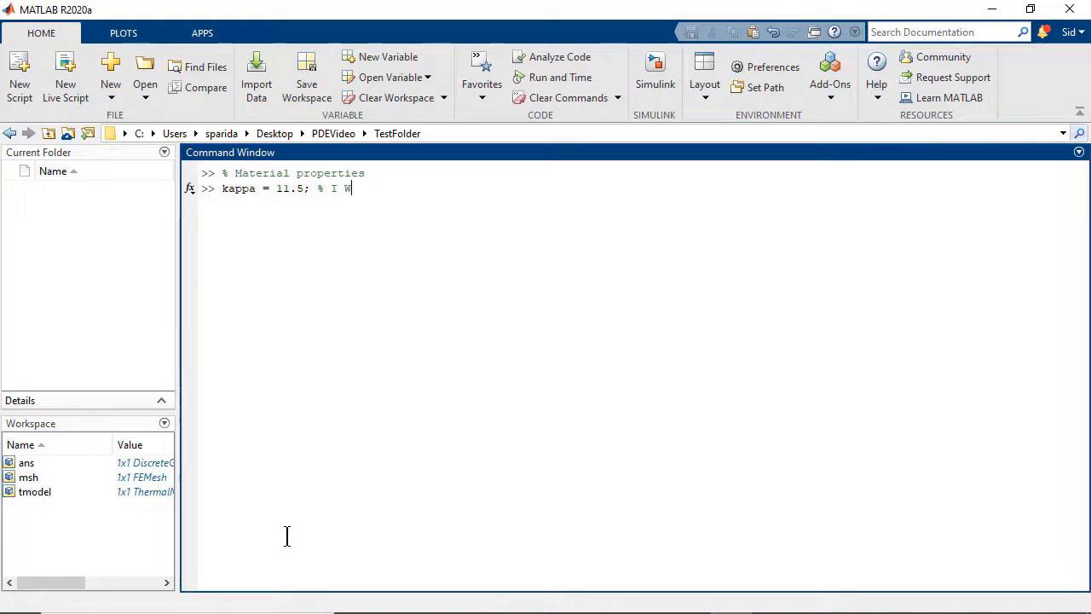
pyautogui.write('/m/K')
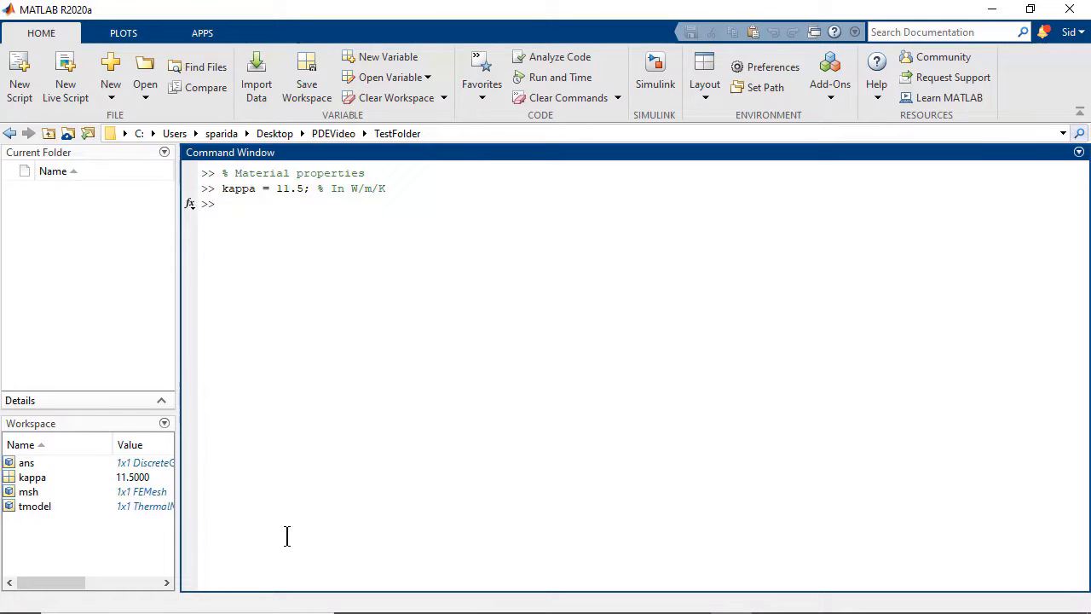
pyautogui.write('thermalProperties()')
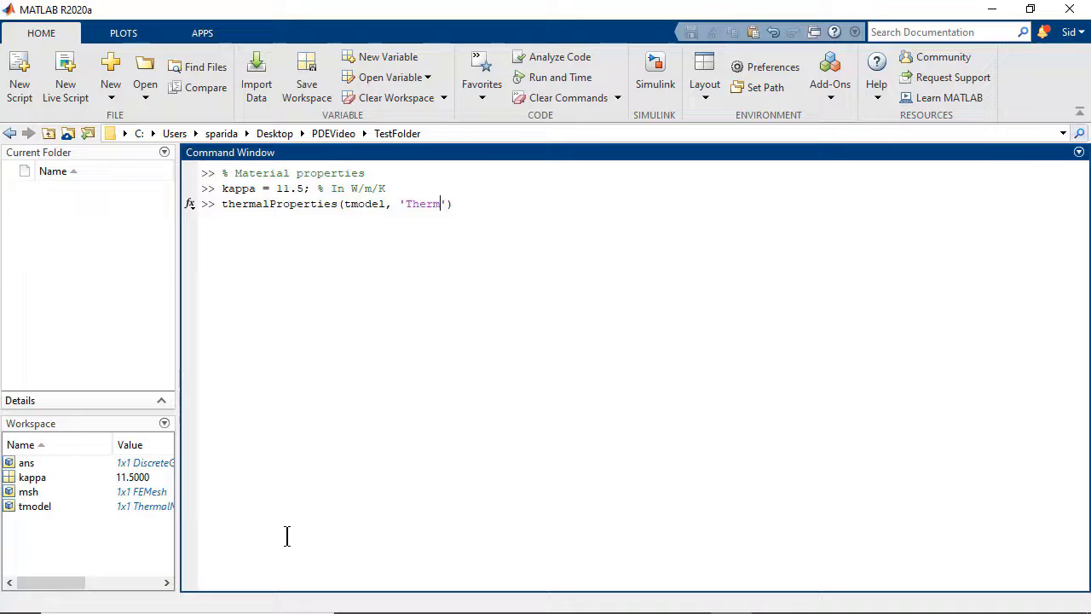
pyautogui.write('alConductivity')
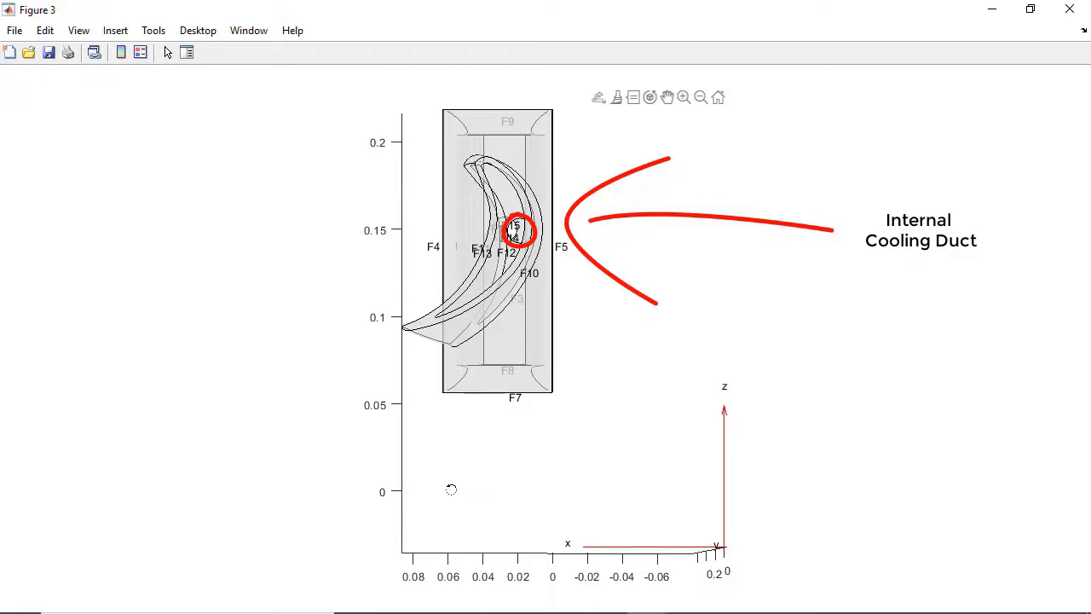
# Enter thermalBC for faces [15 12 14] with ConvectionCoefficient 30 and ambient temperature 150
pyautogui.write("thermalBC(tmodel, '")
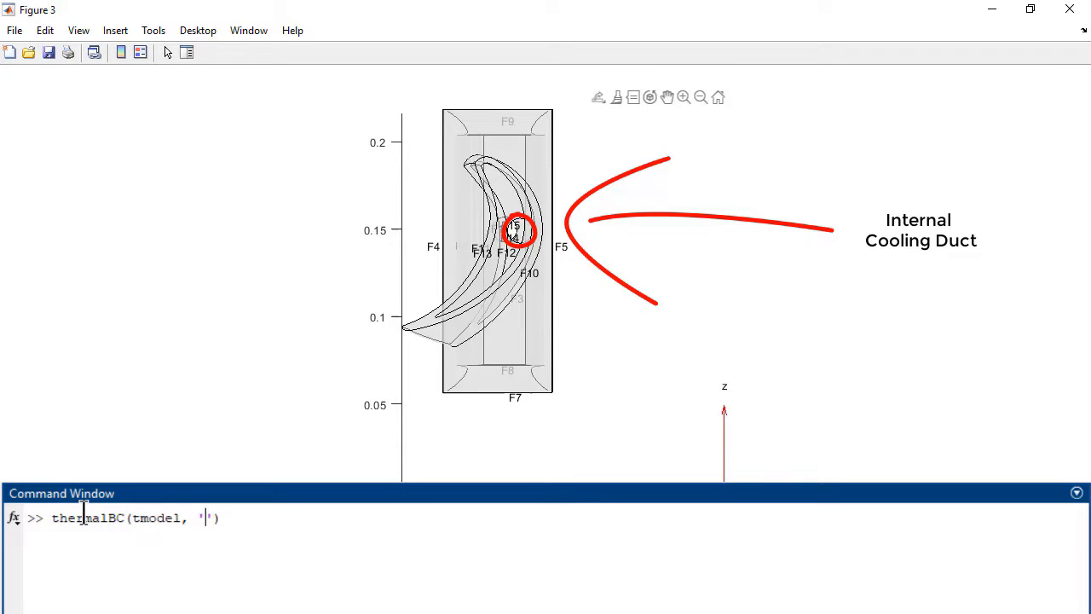
pyautogui.write("Face', [15 12 14]")
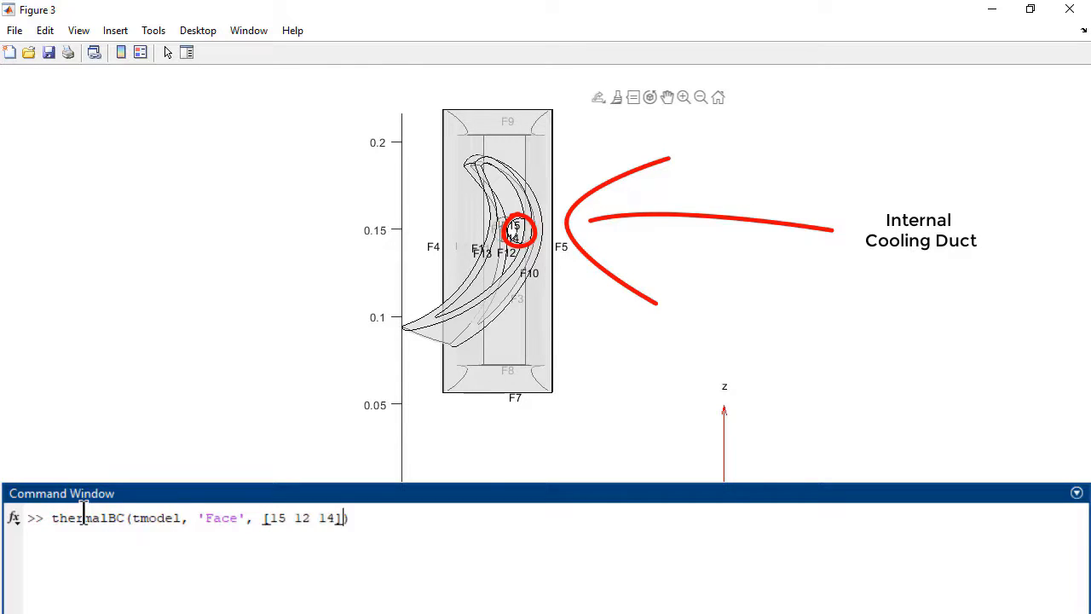
pyautogui.write(", 'ConvectionCoeff'")
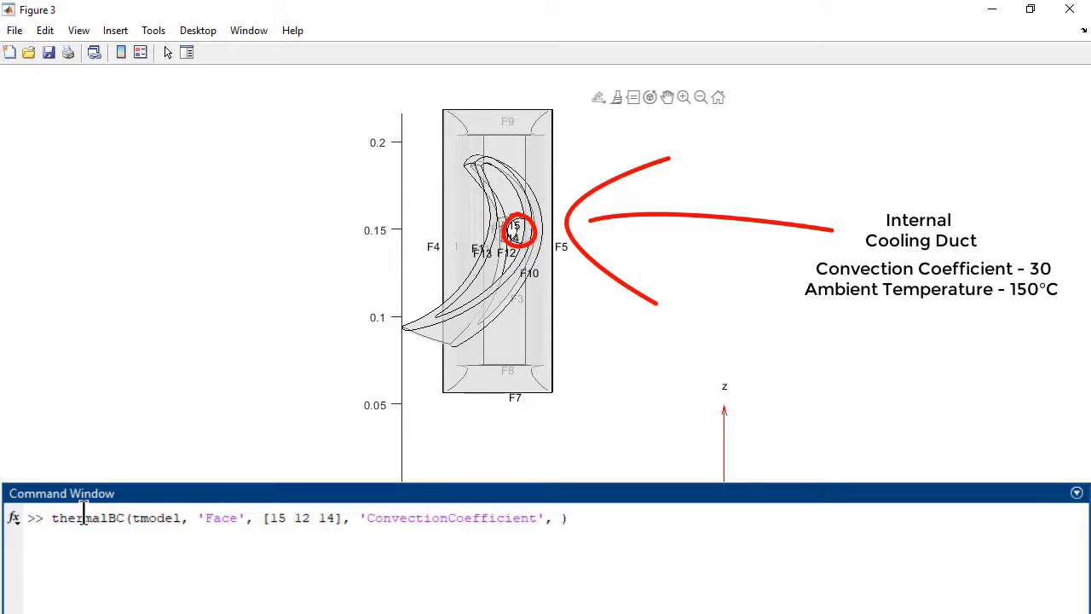
pyautogui.write('30, Ambient')
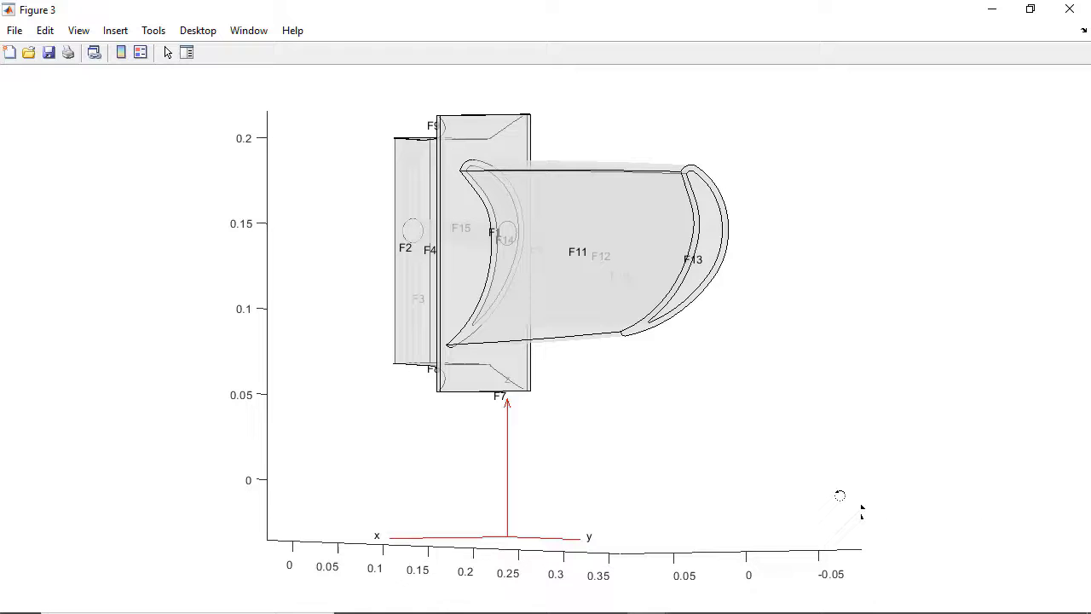
# Enter thermalBC convection conditions for pressure-side face 11 and blade-tip face 13
pyautogui.write('thermalBC')
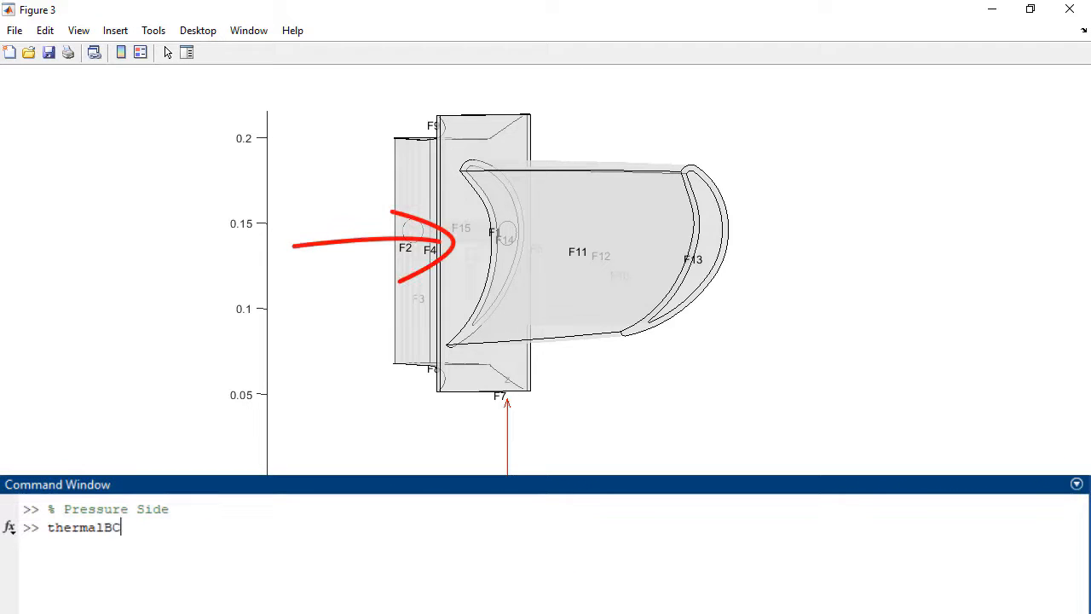
pyautogui.write("(tmodel, 'Face', 11, 'Convection')")
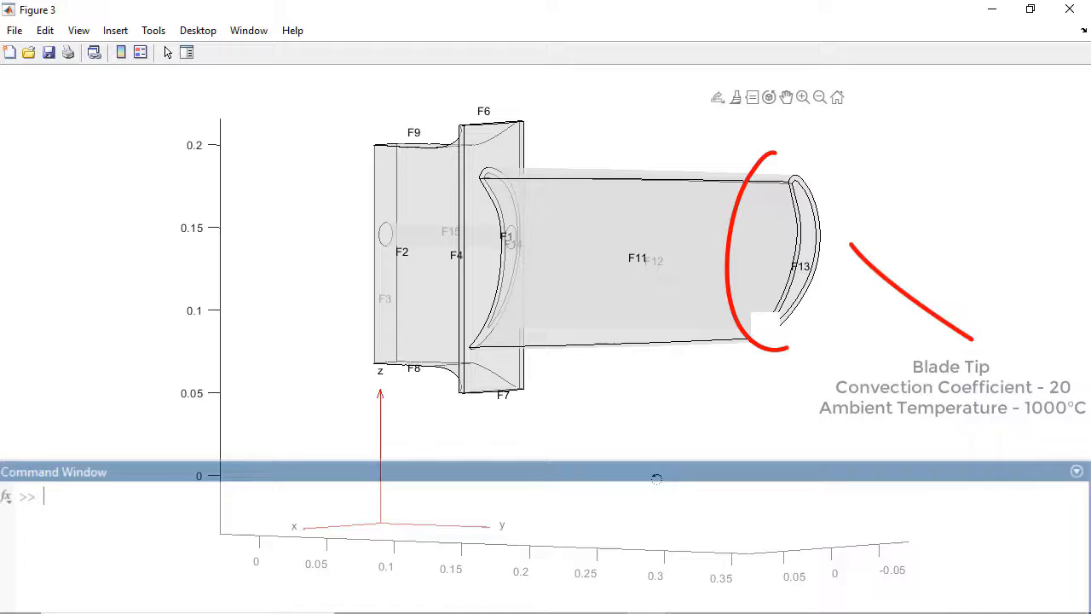
pyautogui.write('thermalBC()')
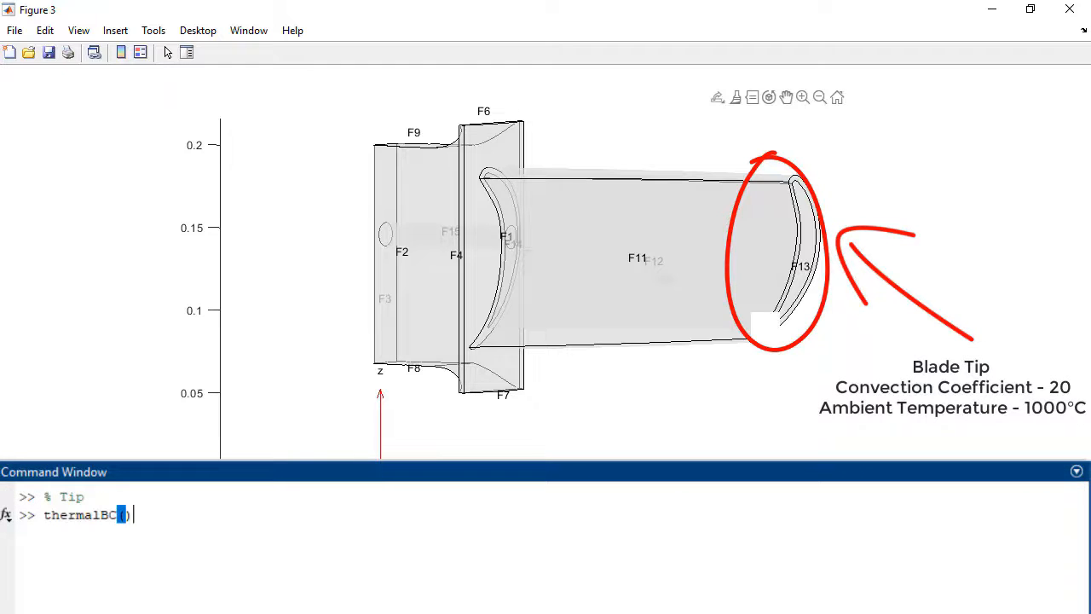
pyautogui.write("(tmodel, 'Face')")
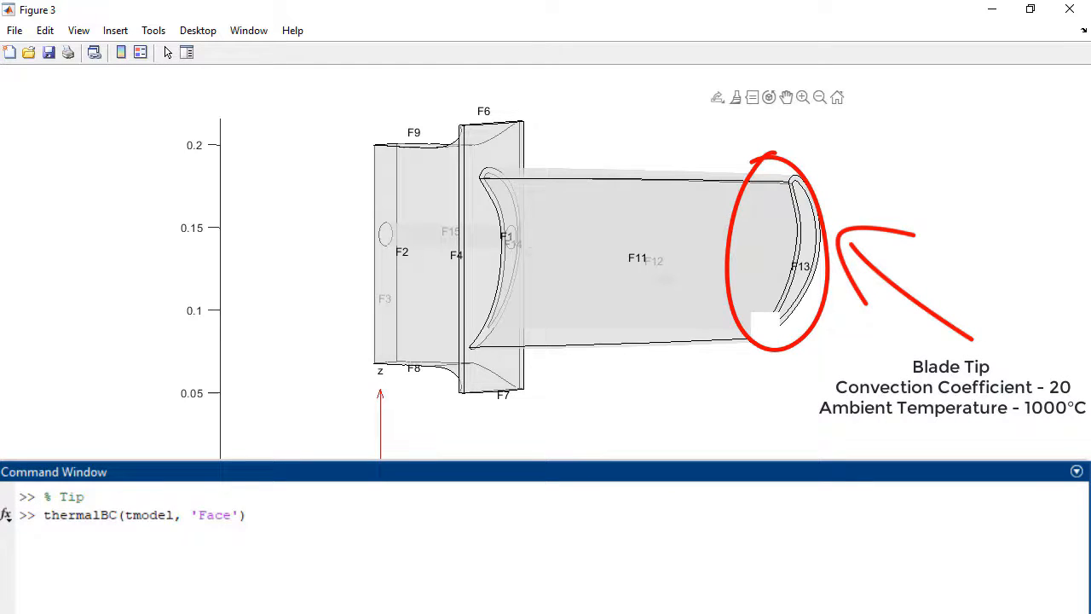
pyautogui.write(", 13, 'ConvectionCoefficient', 20, 'AmbientTemperature', 1000")
pyautogui.write('% Base')
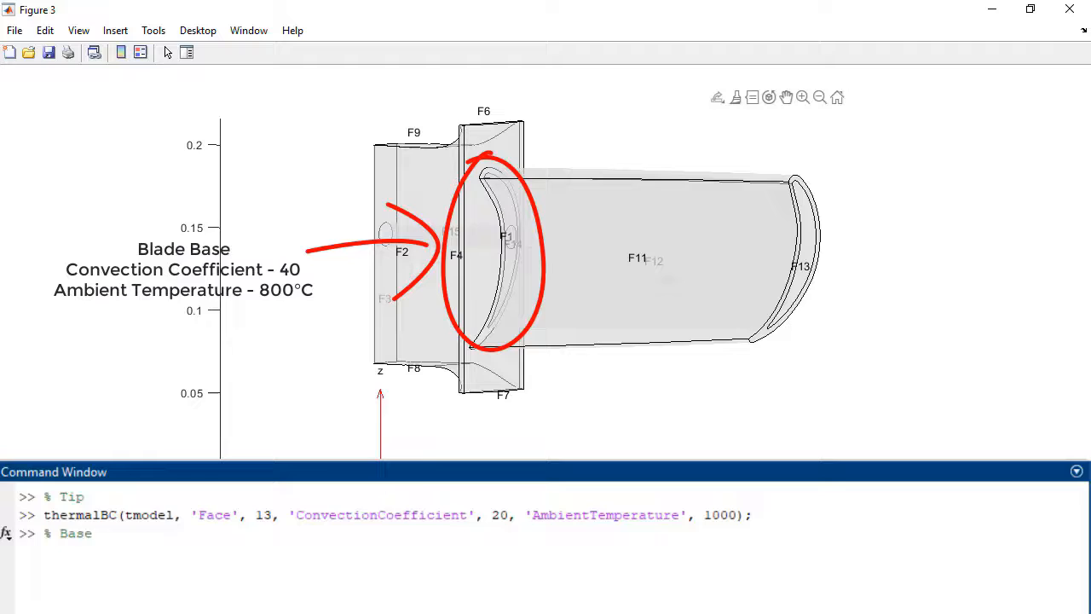
# Complete the face 13 condition (20, 1000) and set base face 1 to coefficient 40 at 800
pyautogui.write("thermalBC(tmodel, 'Face', 13, 'ConvectionCoefficient', 20, 'AmbientTemperature', 1000);")
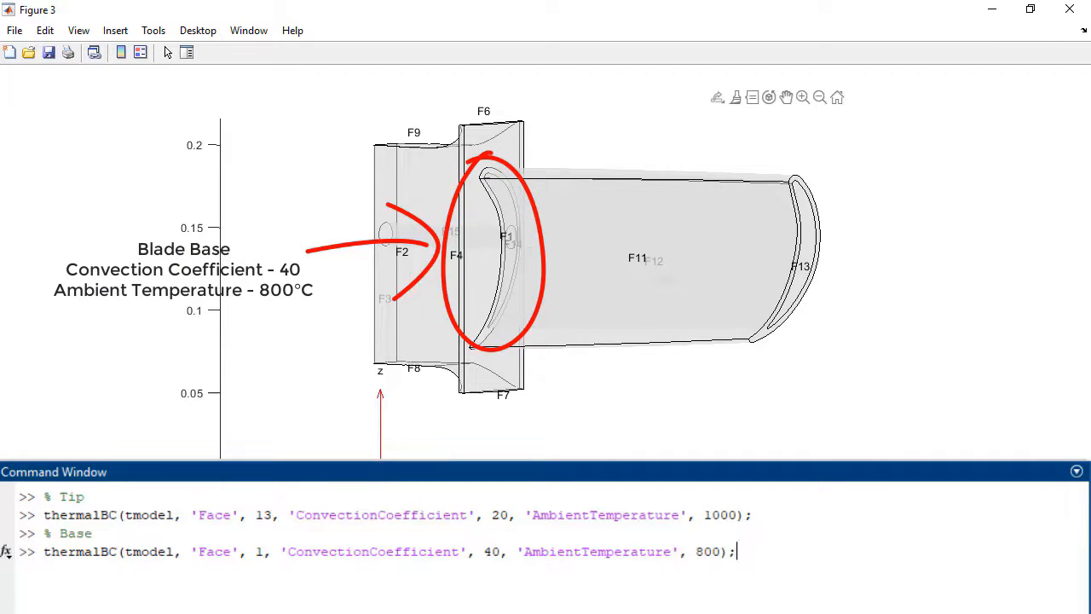
pyautogui.write('% Root in')
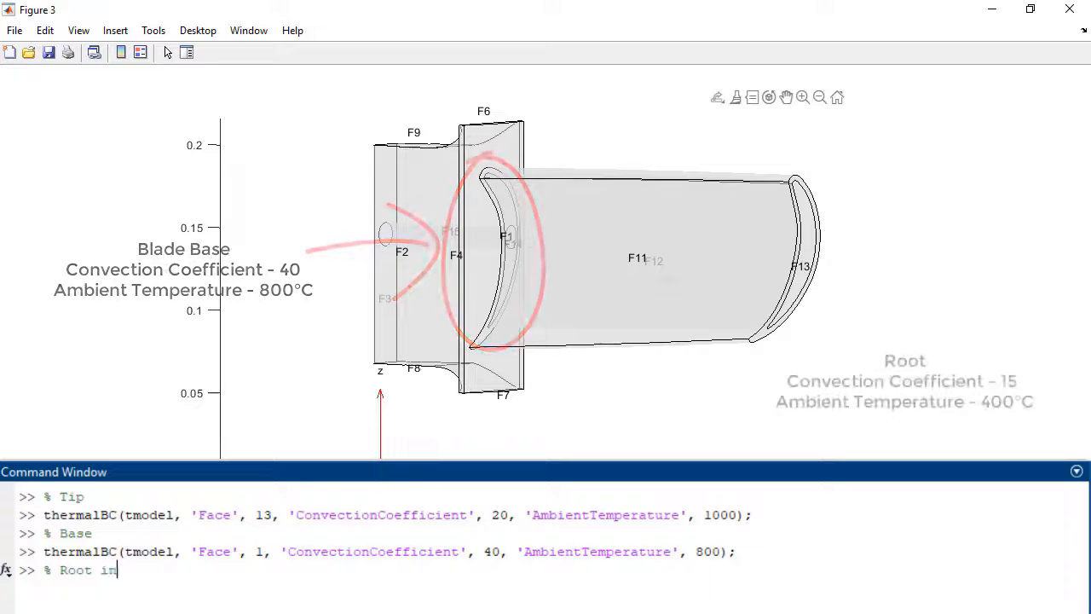
pyautogui.write('contact with gases')
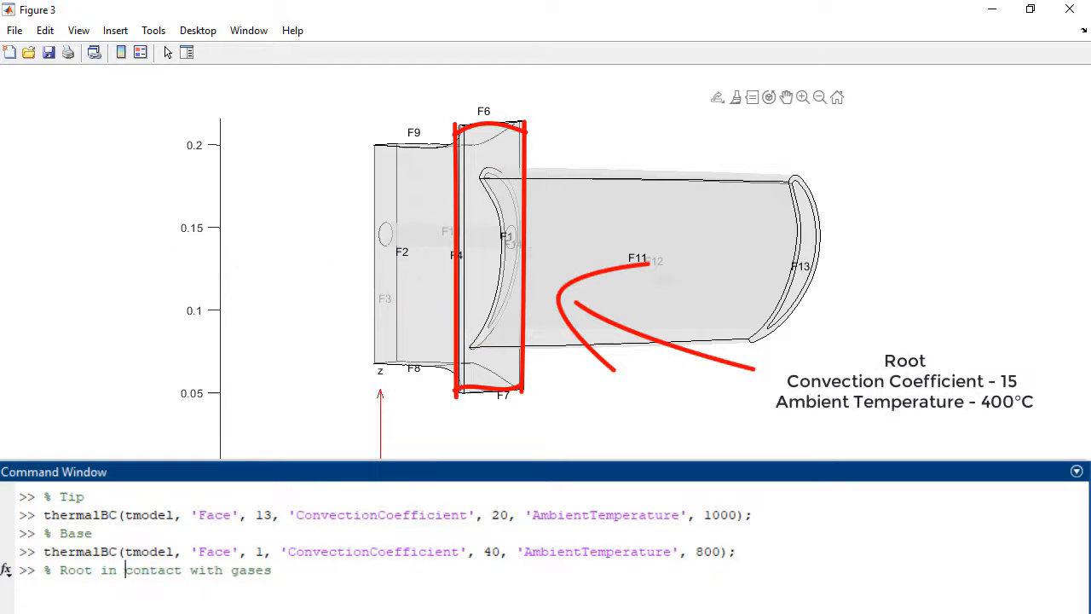
pyautogui.write("thermalBC(tmodel, 'Face', 1, 'ConvectionCoefficient', 40, 'AmbientTemperature', 800);")
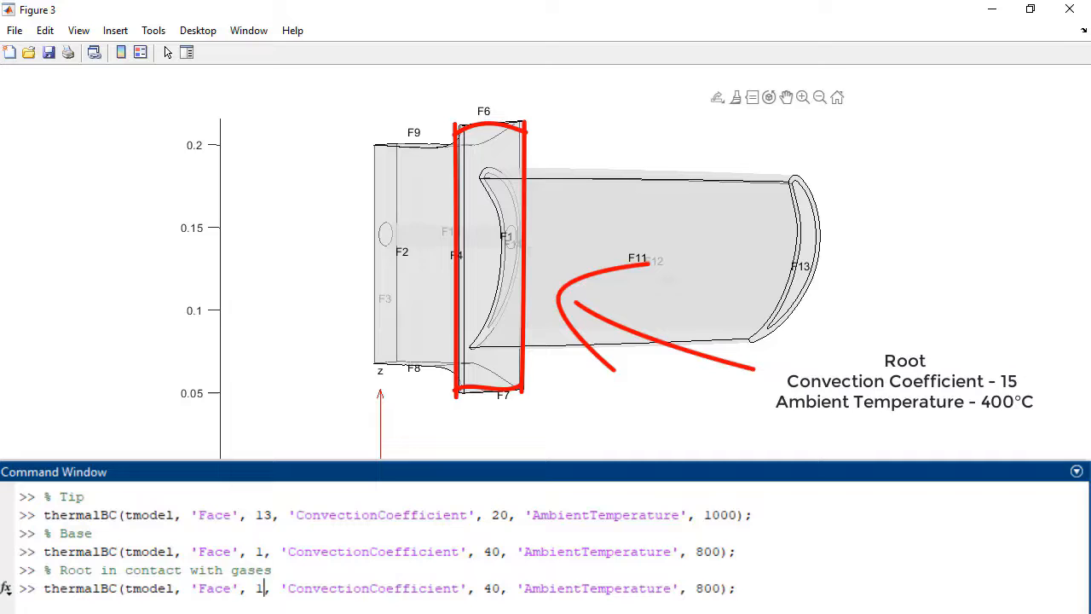
# Add convection conditions for root gas faces [6 9 8 2 7] and root metal faces [3 4 5]
pyautogui.write('[6 9 8 2 7]')
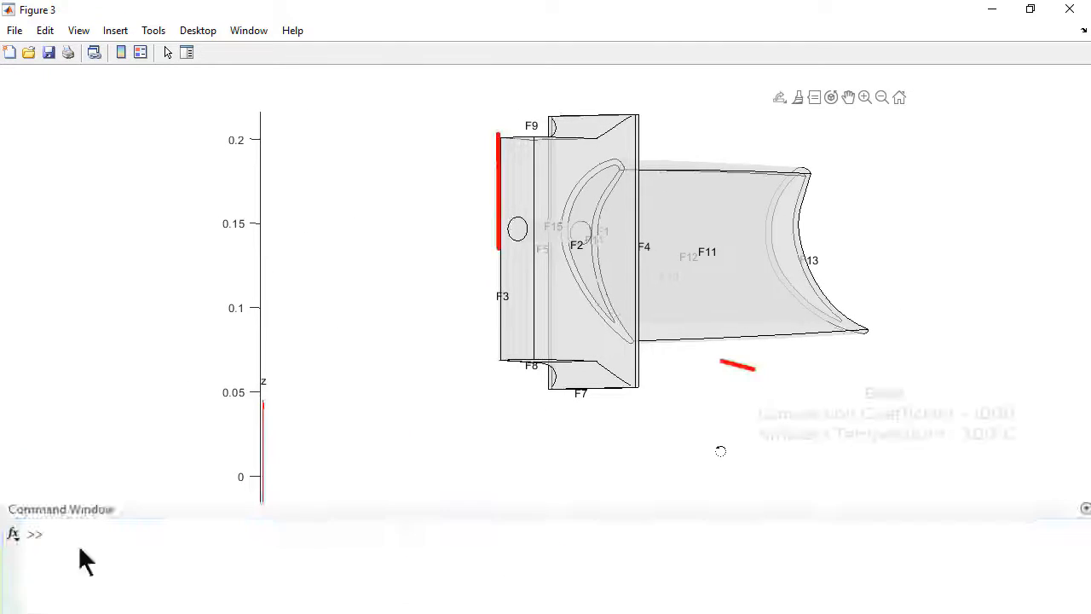
pyautogui.write('% Root in contact with metal')
pyautogui.write("thermalBC(tmodel, '")
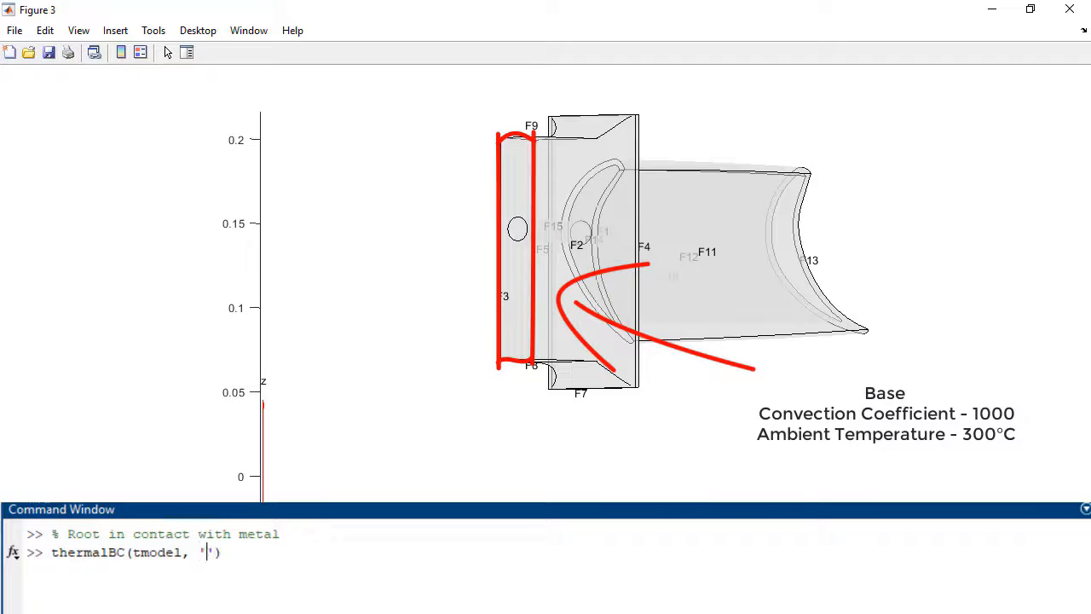
pyautogui.write("Face', [3 4 5], 'Con")
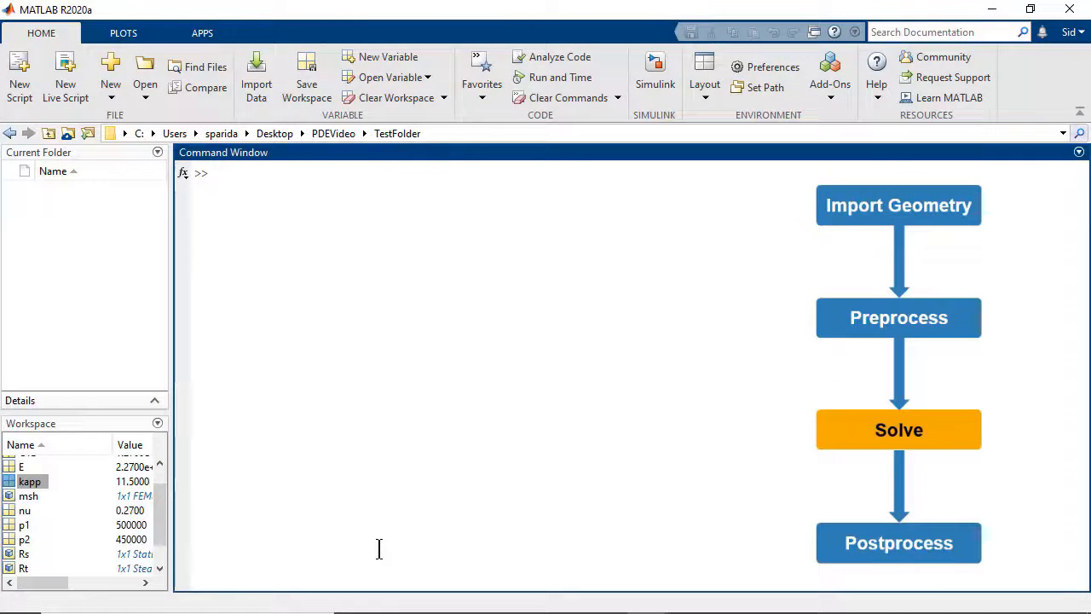
# Solve the model into Rt and plot Rt.Temperature with pdeplot3D ColorMapData
pyautogui.write('Rt = solve()')
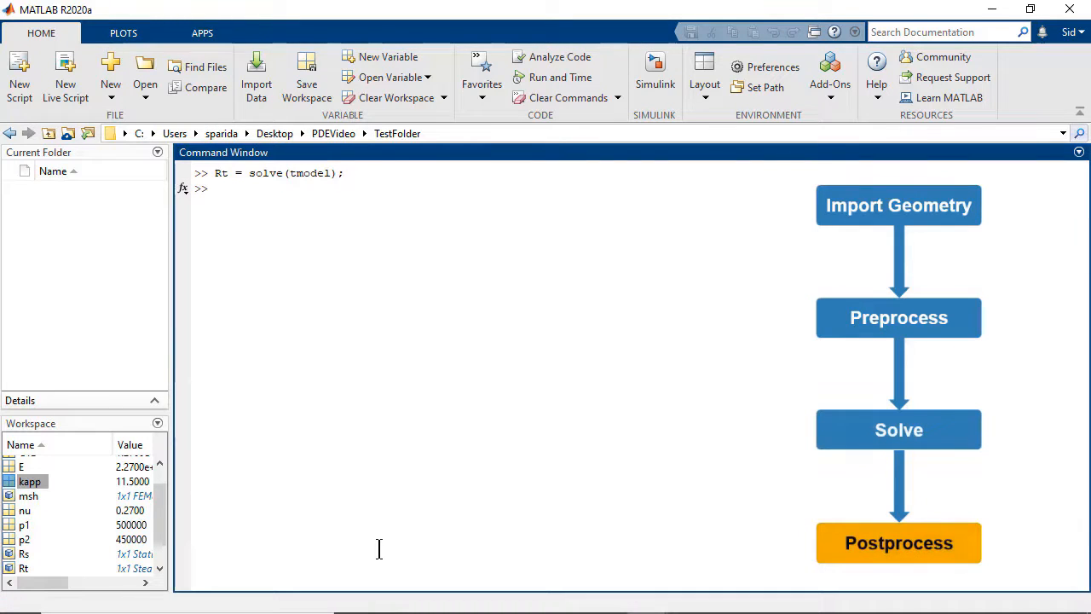
pyautogui.write('pdep1')
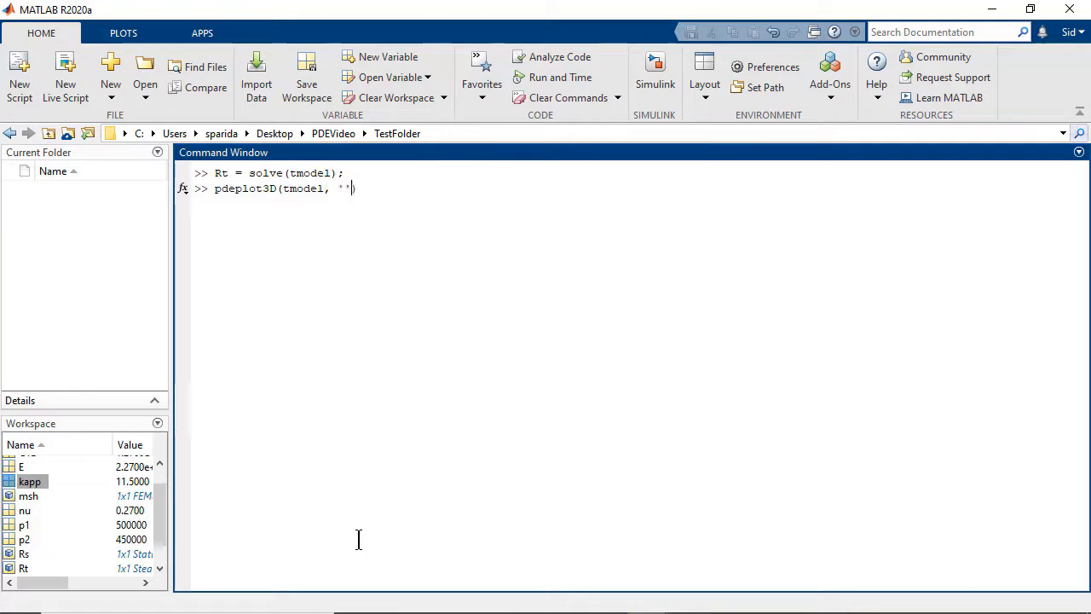
pyautogui.write("ColorMapData', Rt.Temperature")
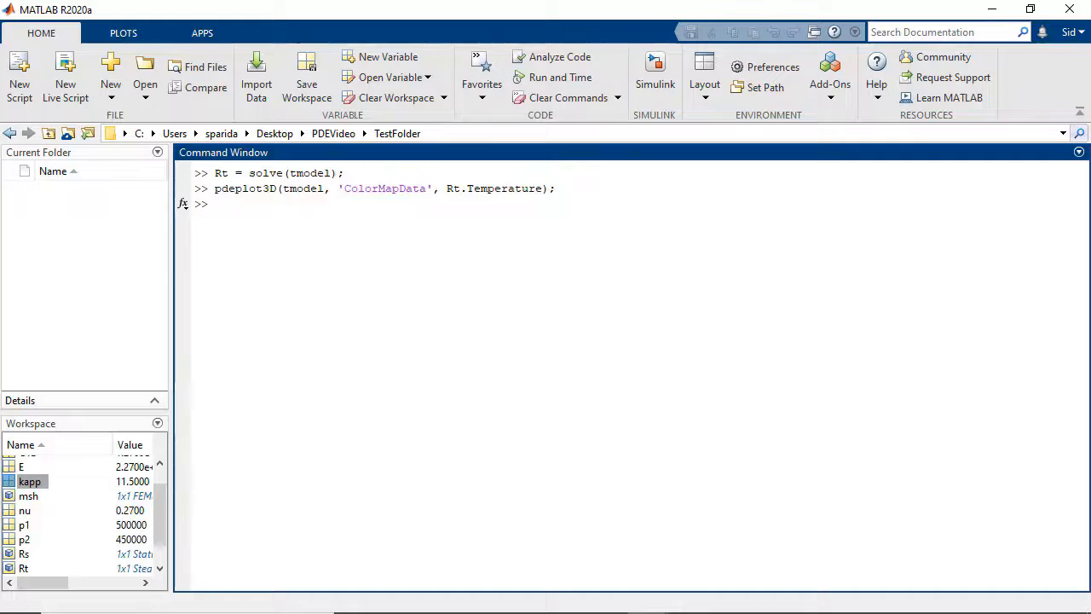
pyautogui.press('enter')
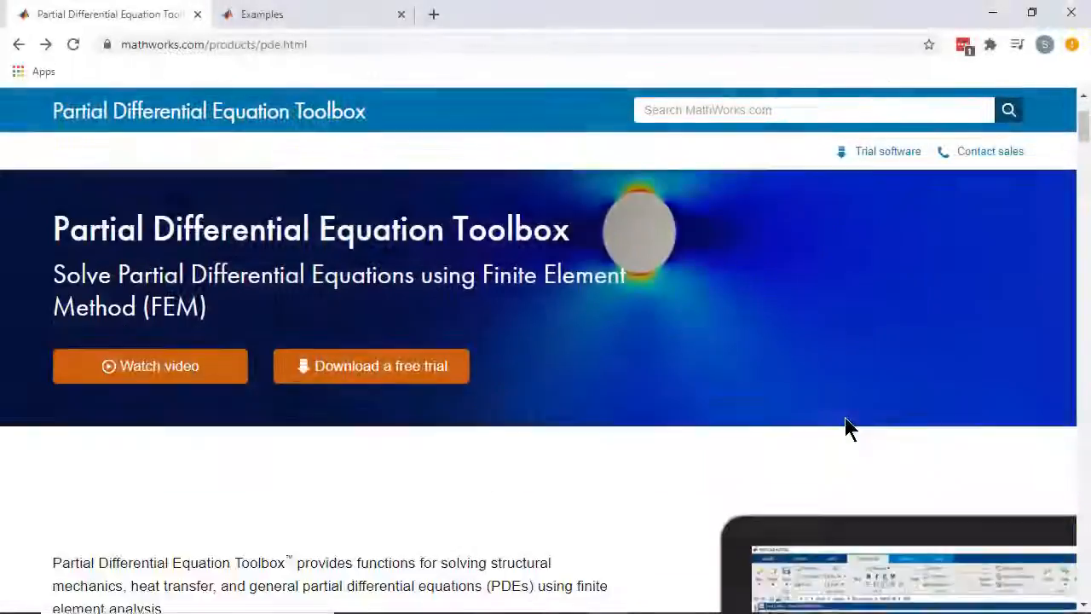
# Scroll the PDE Toolbox product page, then switch to the Help Center examples gallery and browse it
pyautogui.scroll(-3)
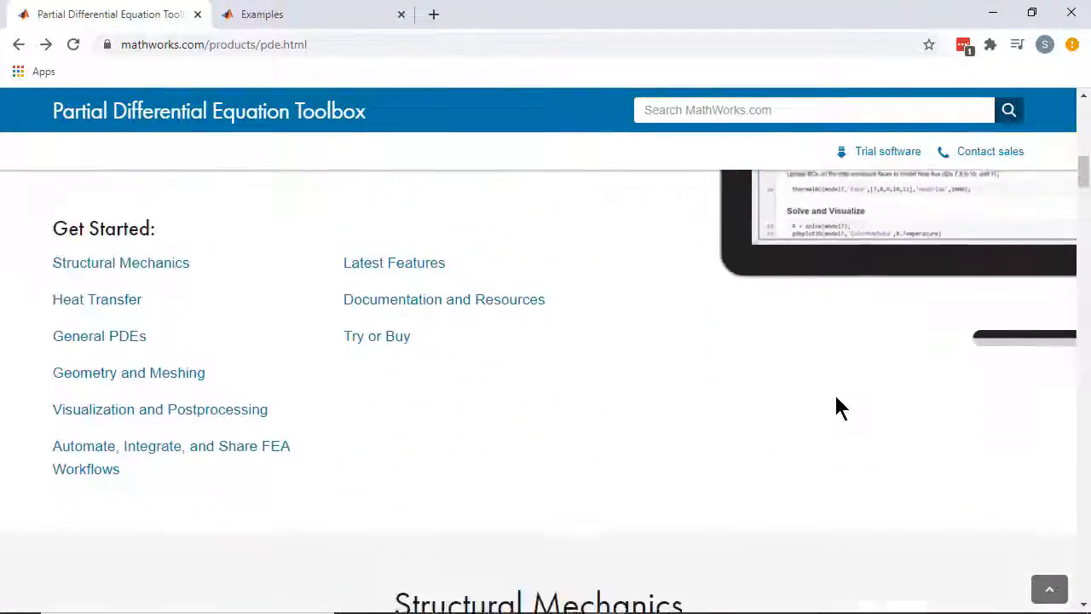
pyautogui.scroll(-3)
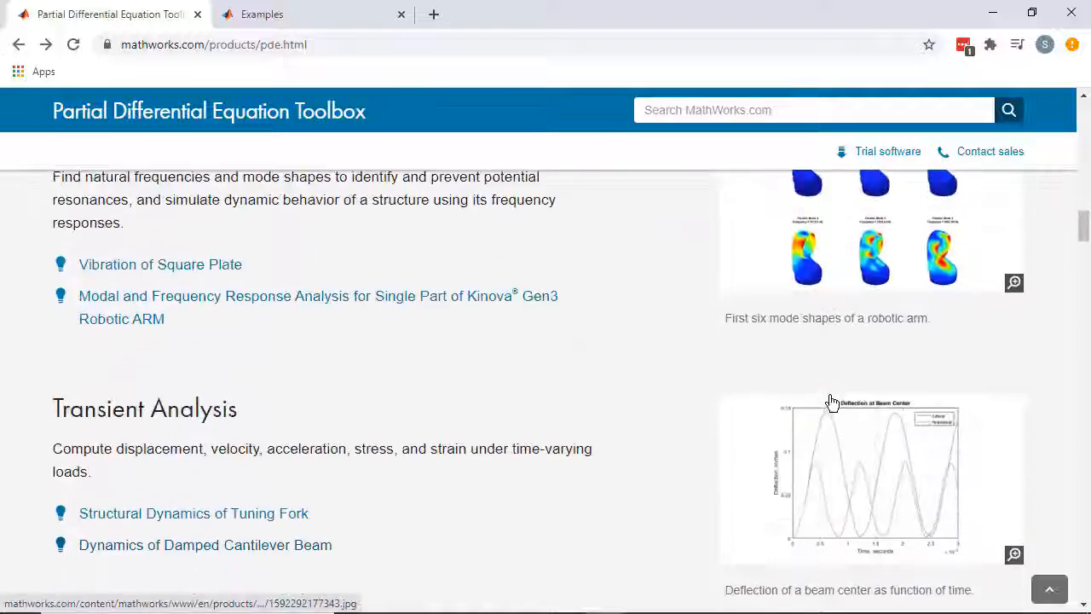
pyautogui.click(262, 13)
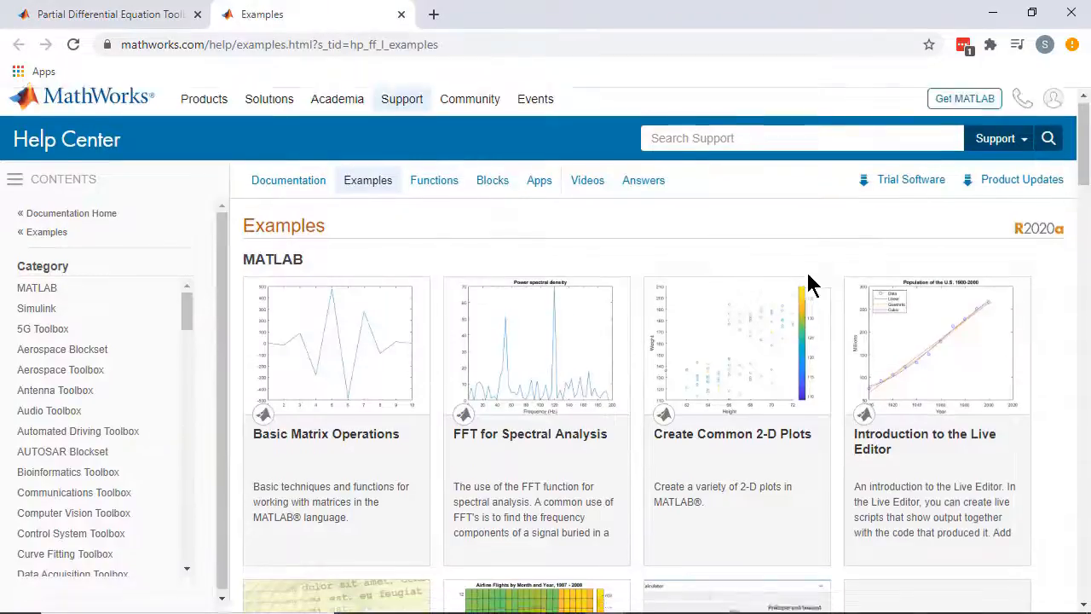
pyautogui.scroll(-3)
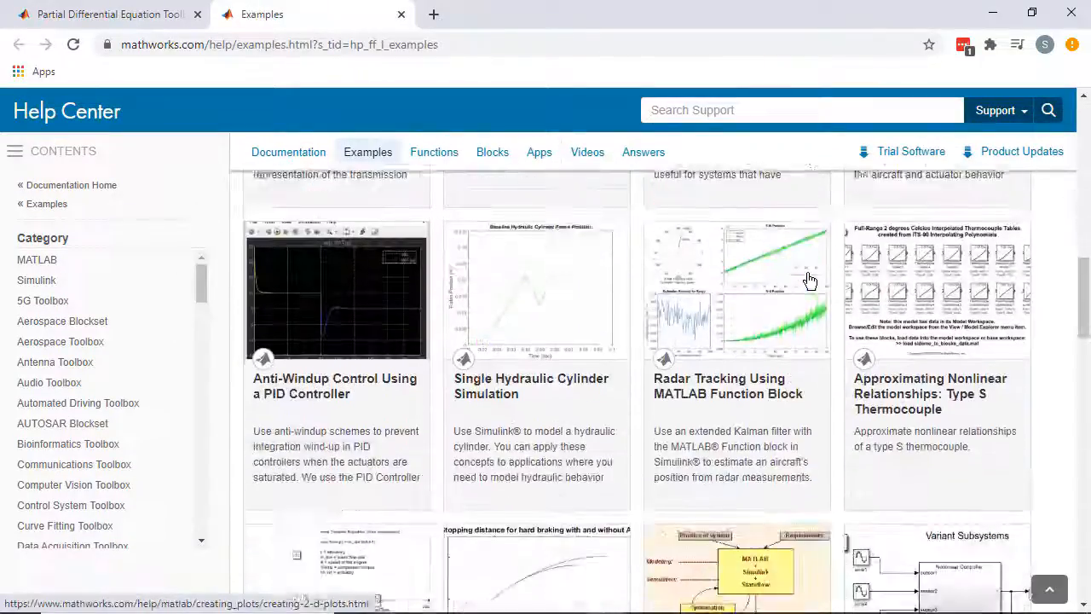